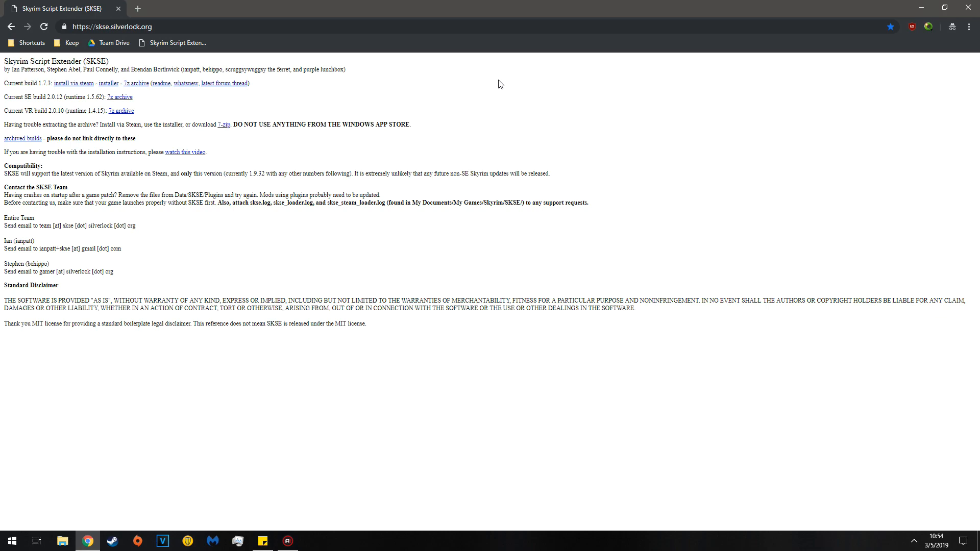
mouse_move(249, 109)
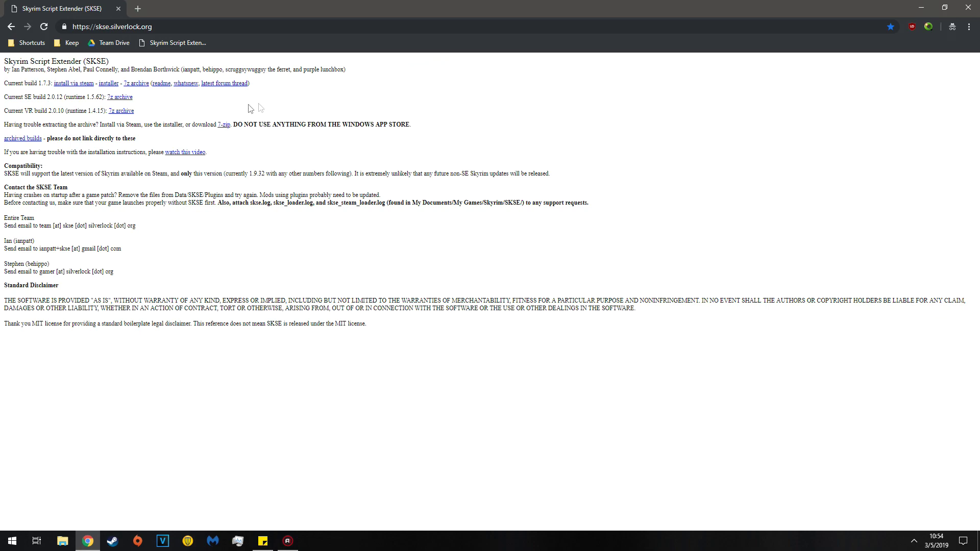
mouse_move(156, 101)
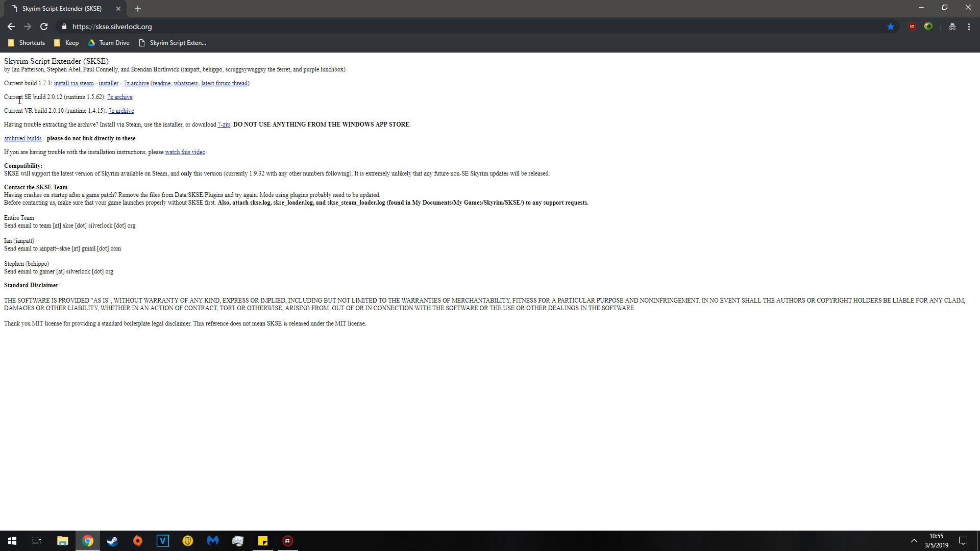
mouse_move(66, 110)
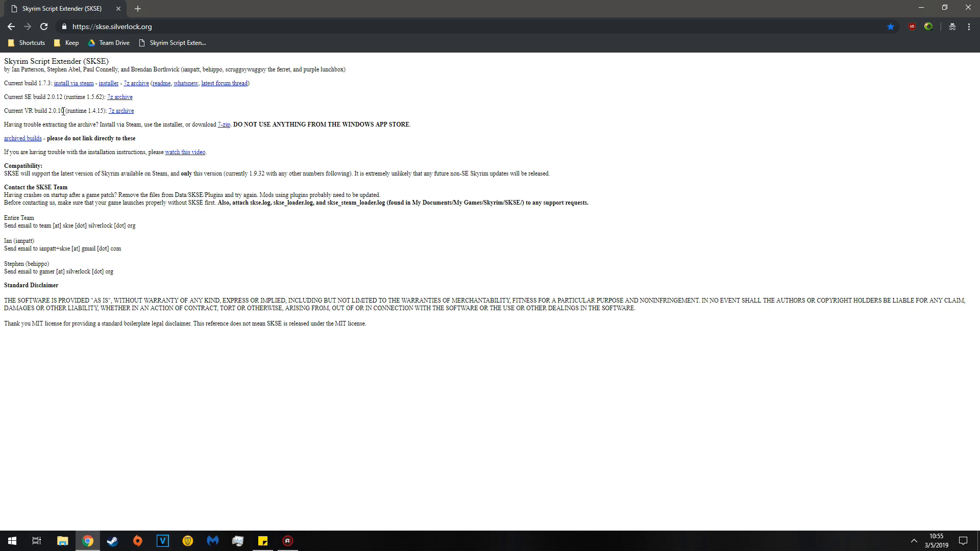
mouse_move(118, 112)
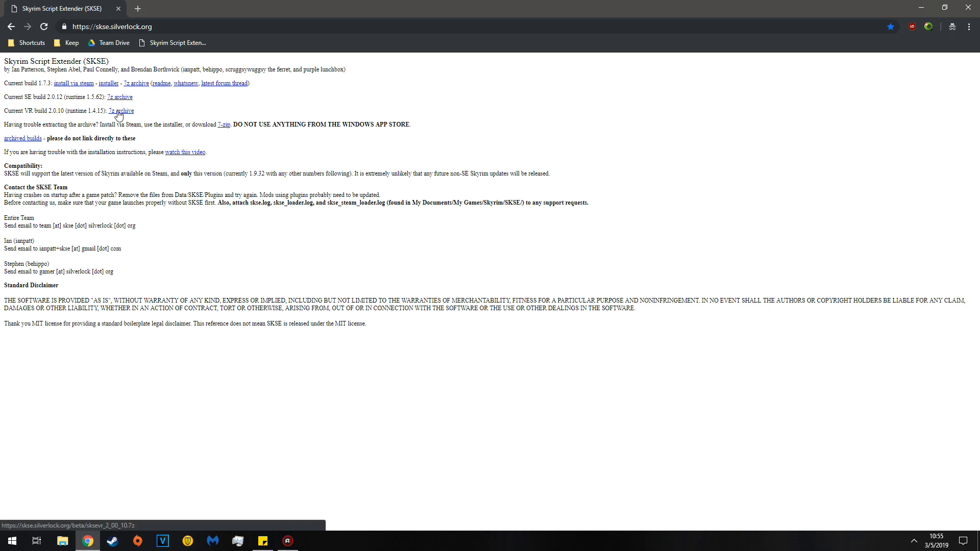
mouse_move(122, 99)
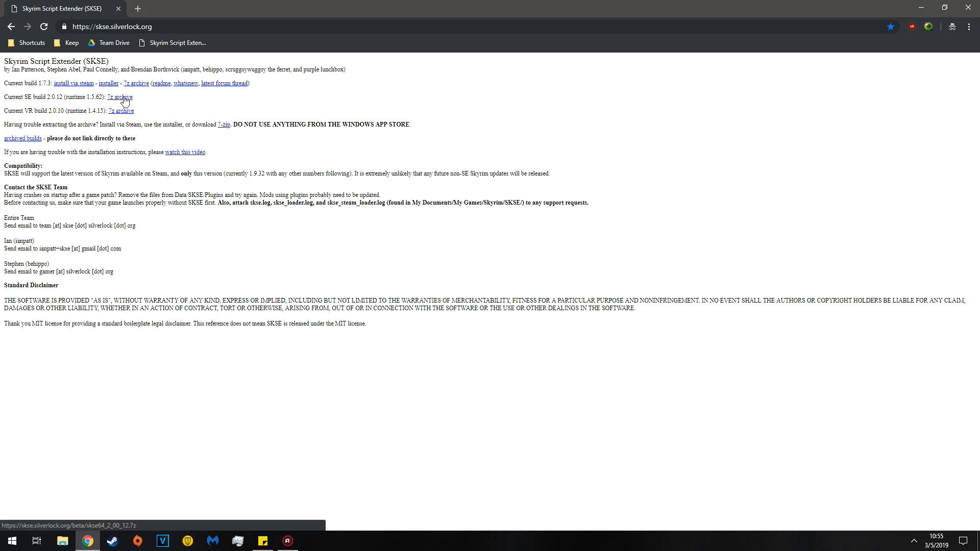
mouse_move(168, 100)
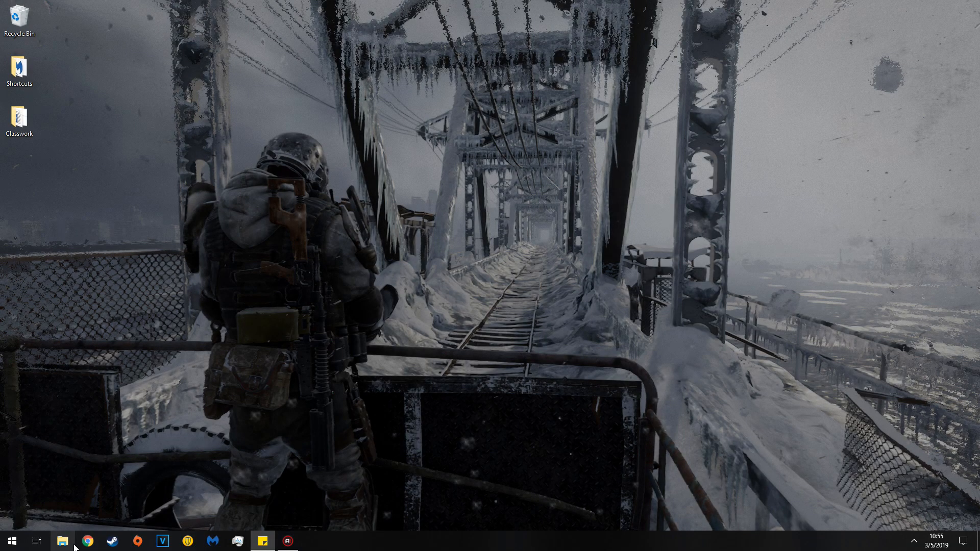
- Extract skse_1_07_03.7z in Downloads with 7-Zip into its own skse_1_07_03 folder
left_click(64, 539)
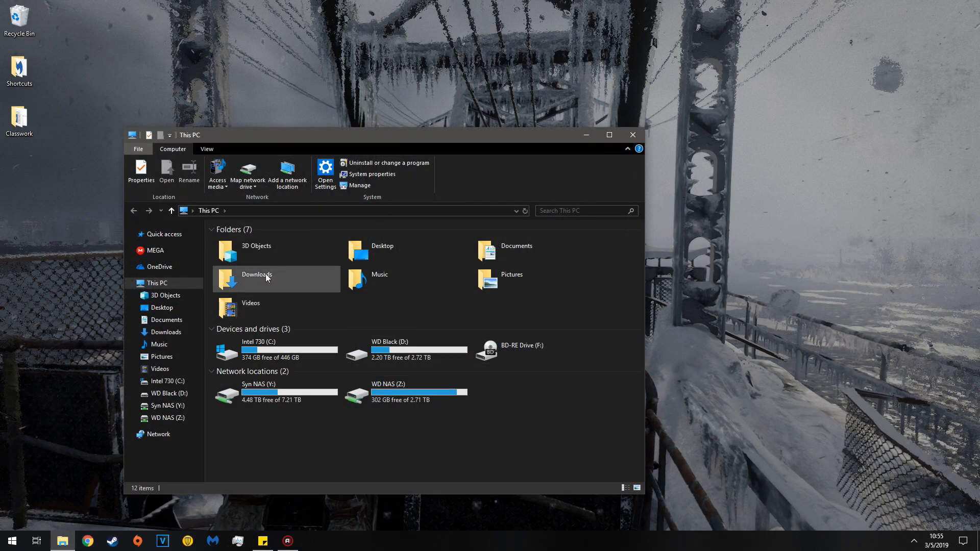
double_click(257, 274)
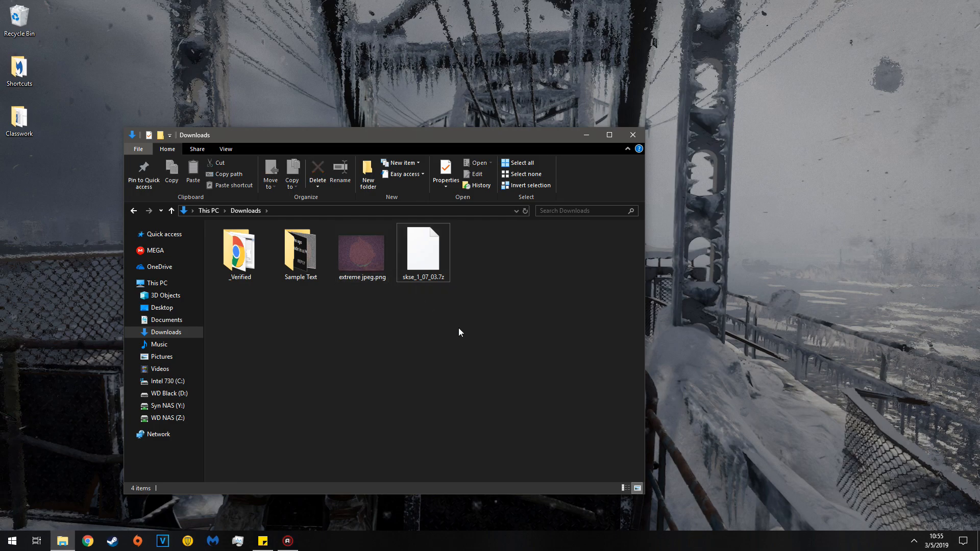
right_click(422, 251)
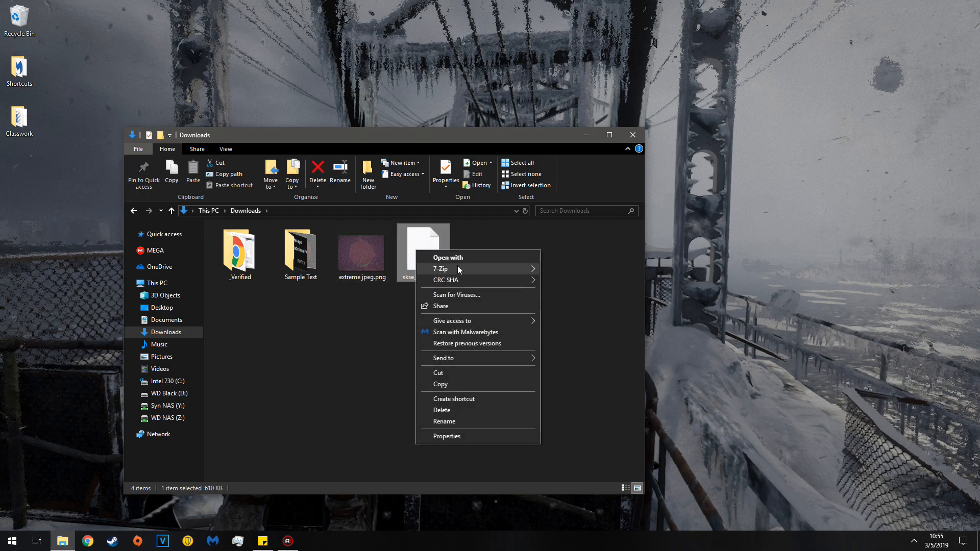
mouse_move(461, 270)
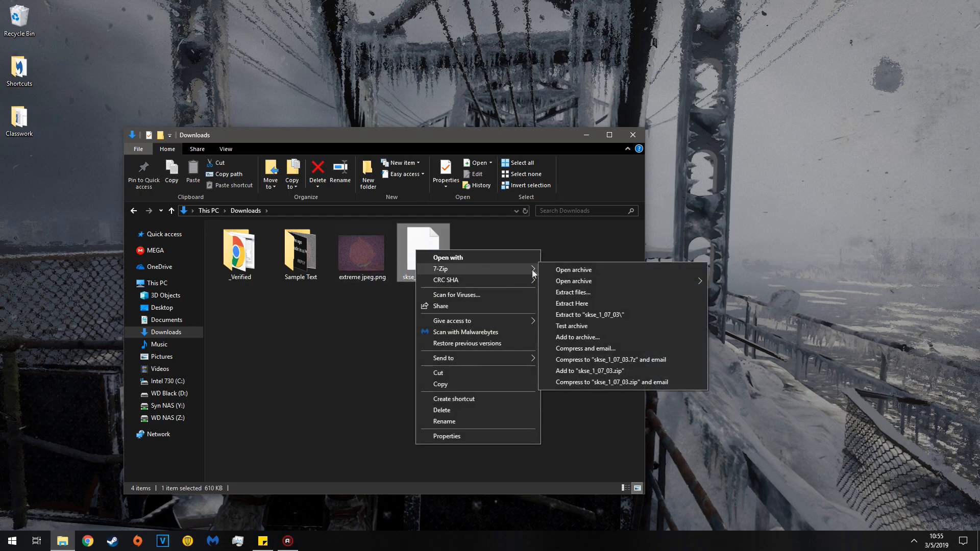
left_click(573, 292)
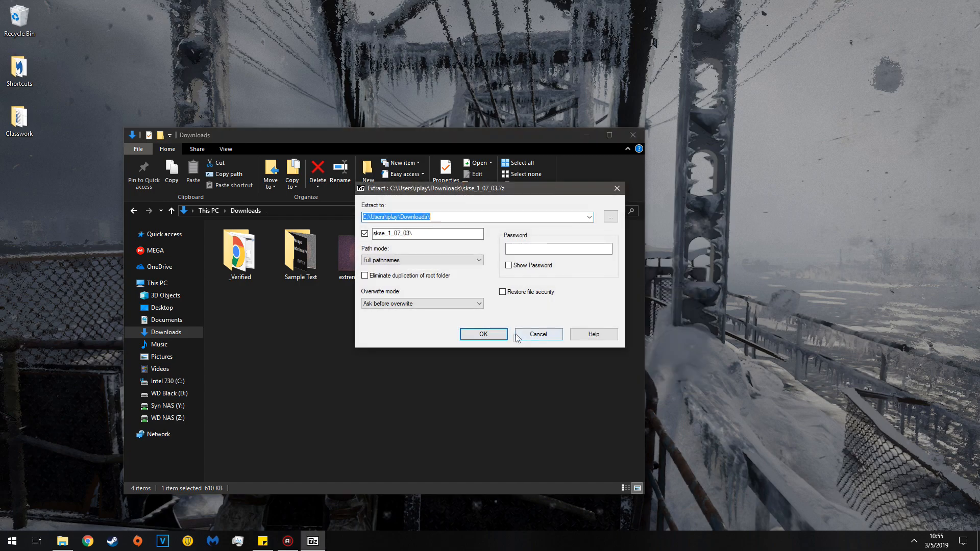
left_click(484, 334)
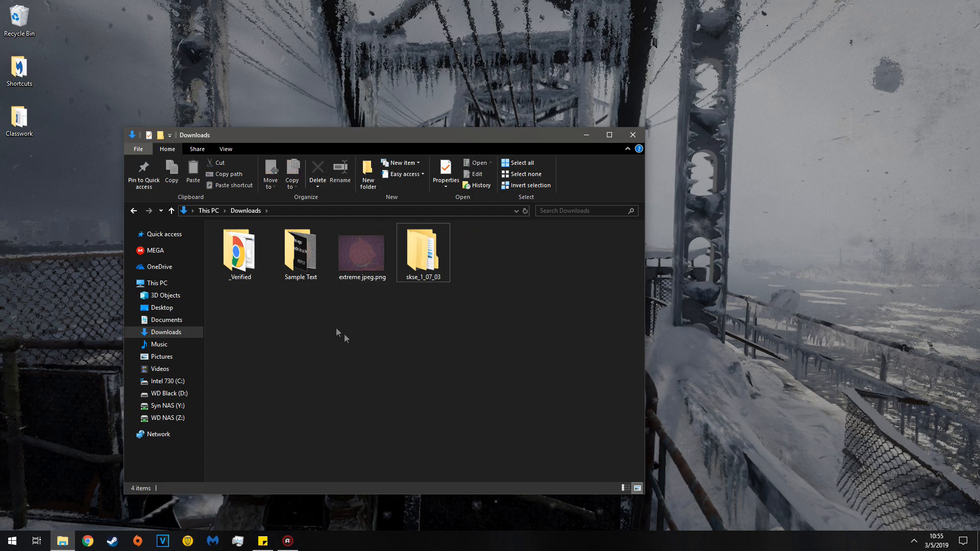
- Reach the nested skse_1_07_03 contents and copy the Data folder, DLLs and skse_loader.exe
double_click(423, 247)
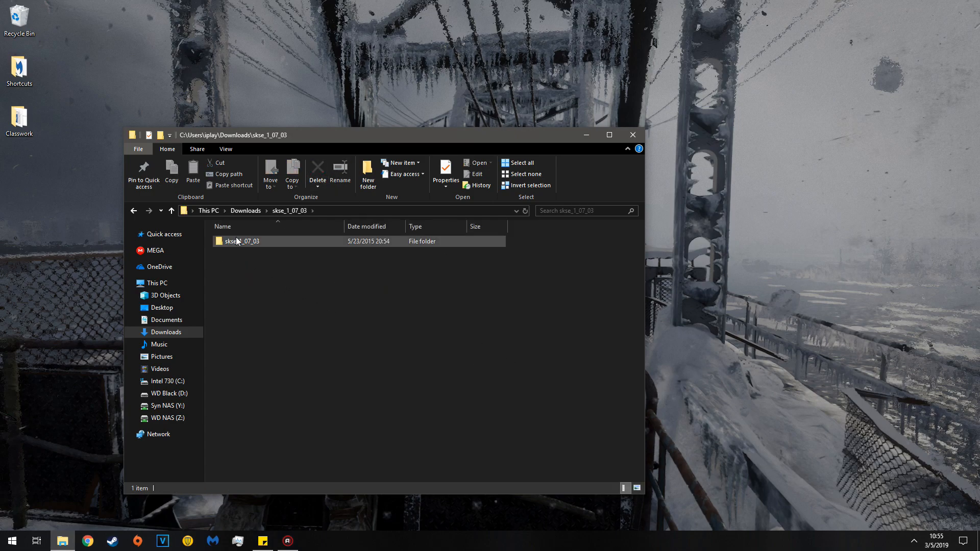
double_click(242, 241)
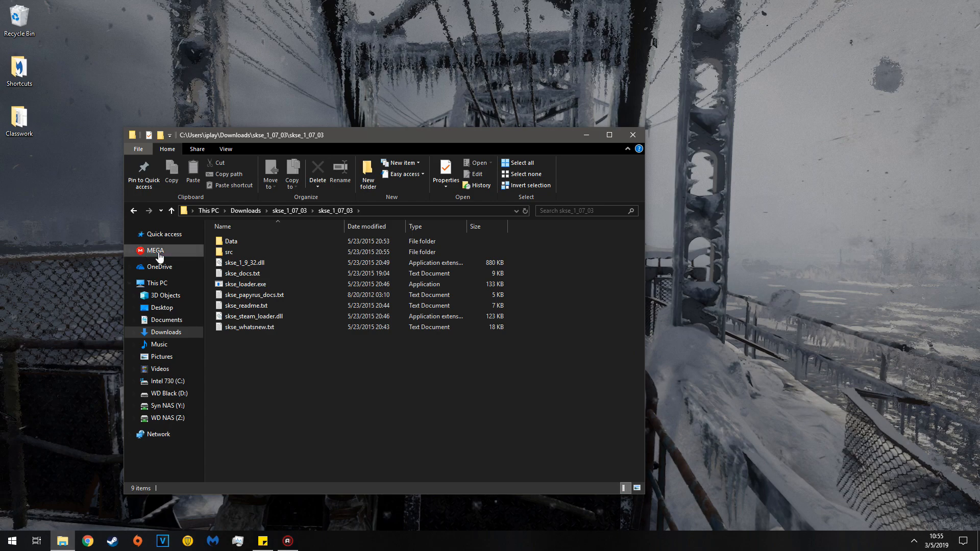
double_click(231, 241)
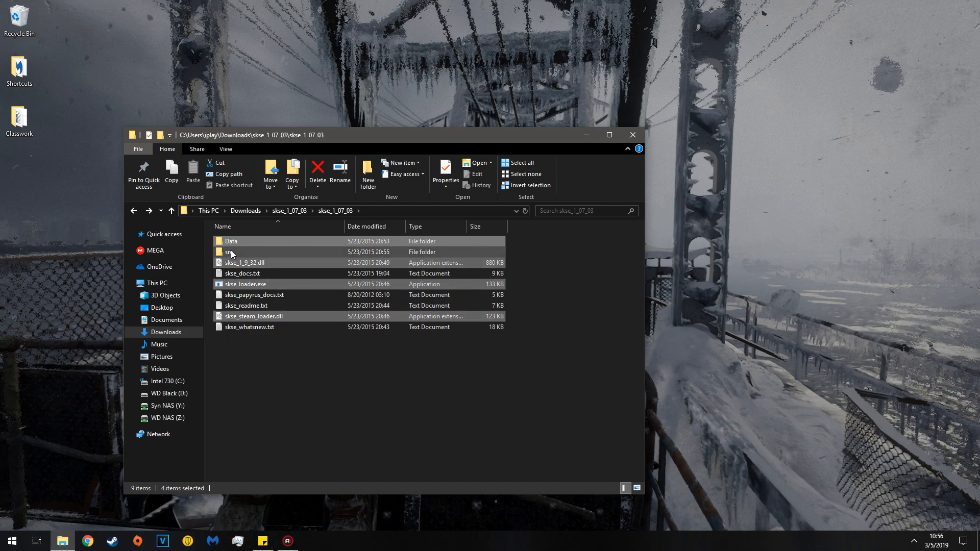
right_click(228, 251)
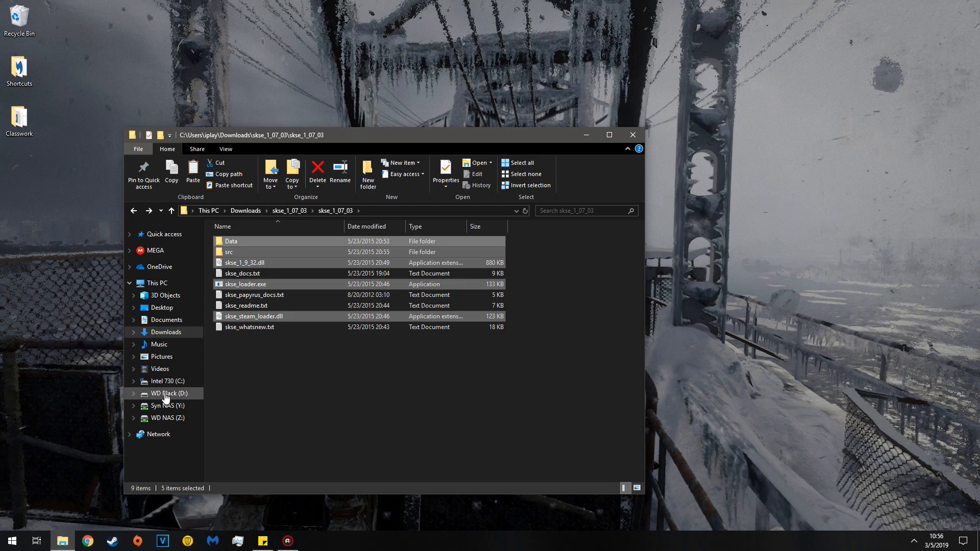
- Browse D:\Program Files (x86)\Steam\steamapps\common and enter the Skyrim game folder
left_click(165, 394)
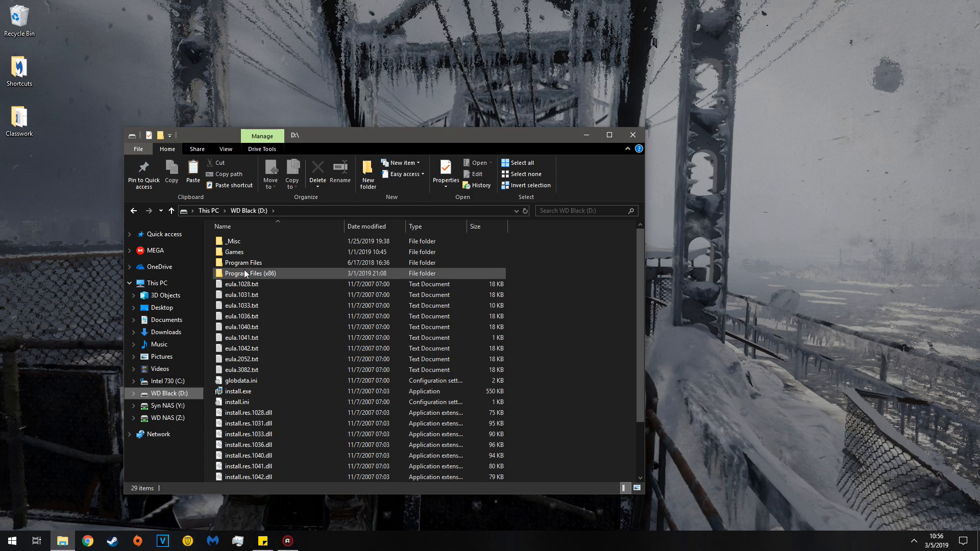
double_click(249, 274)
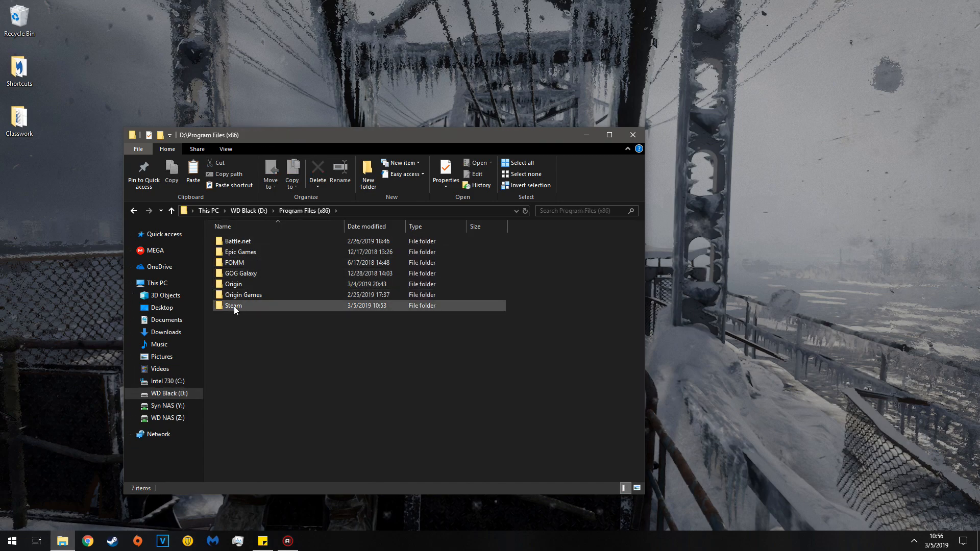
double_click(233, 305)
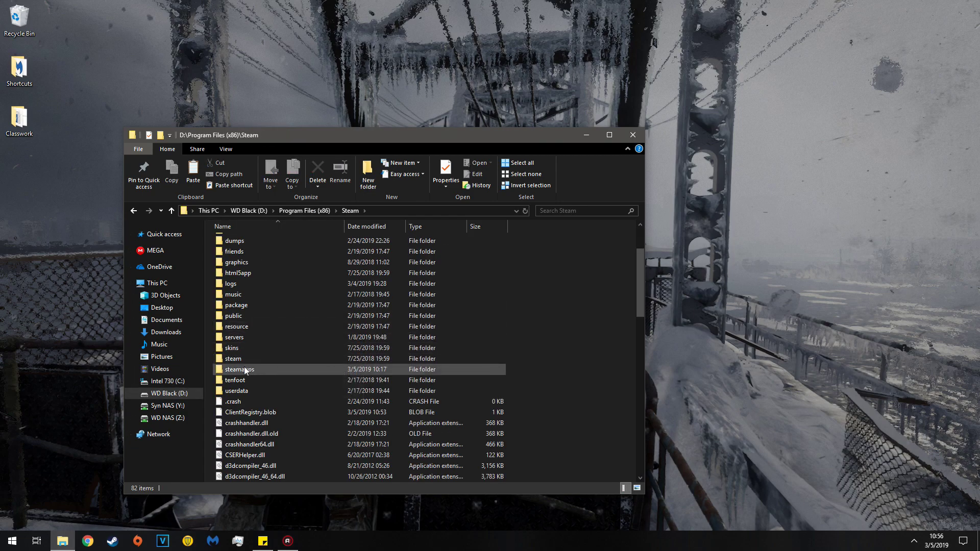
double_click(239, 370)
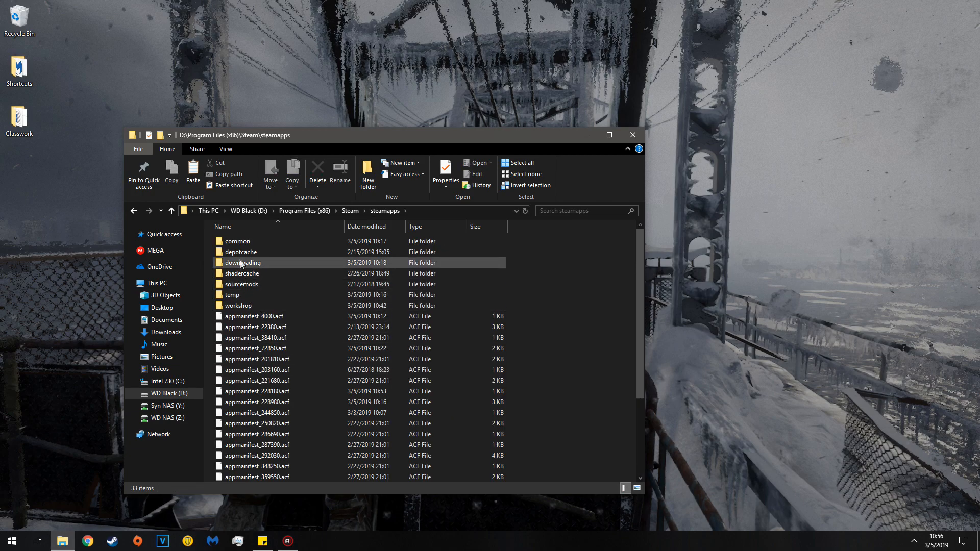
double_click(237, 241)
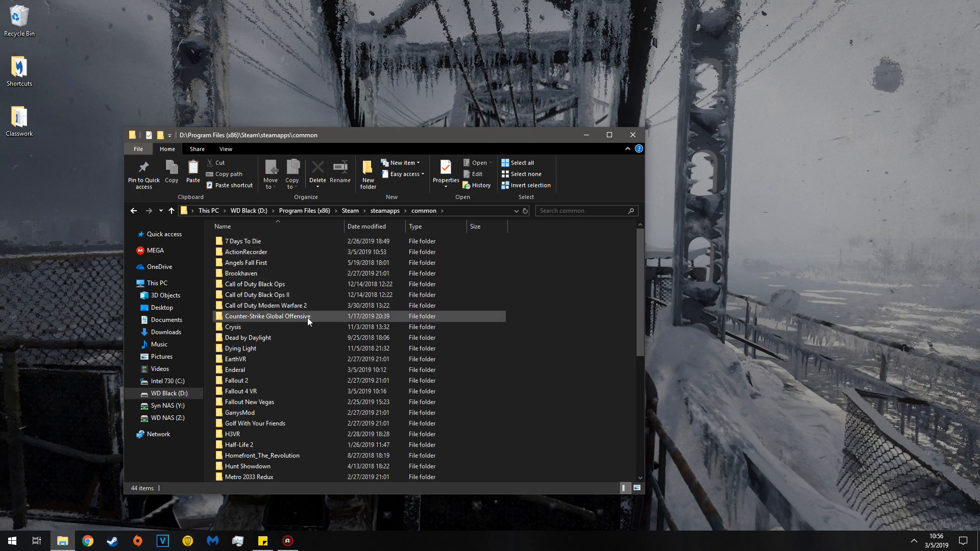
scroll("down", 3)
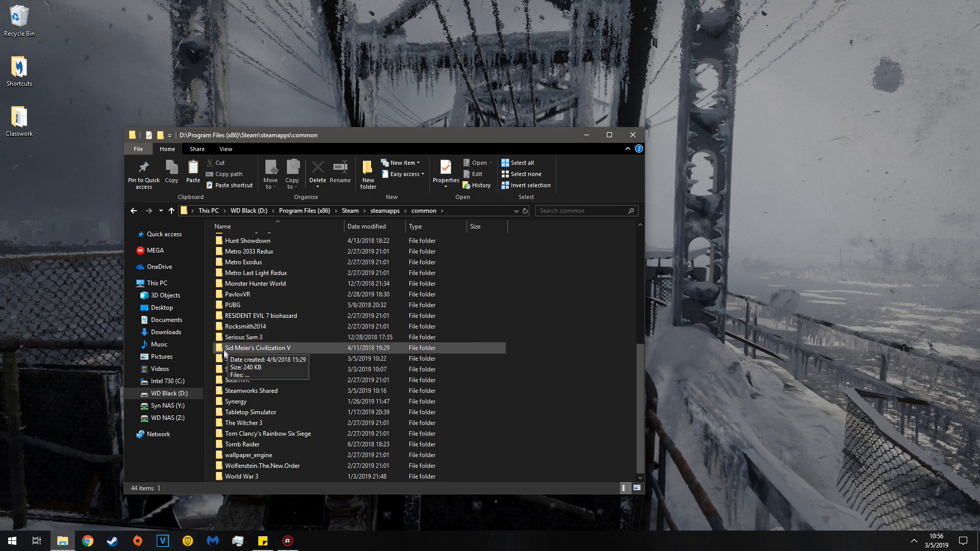
double_click(260, 360)
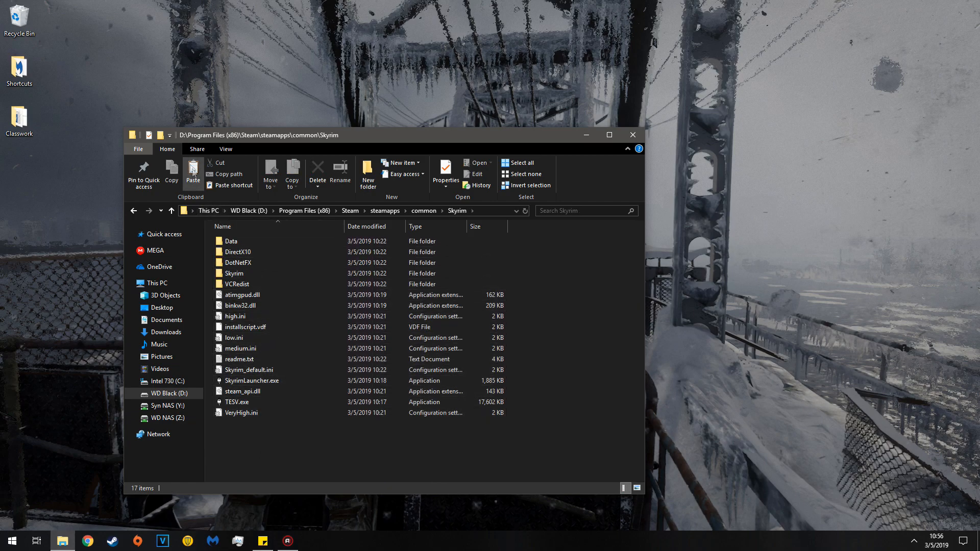
- Paste the SKSE files into the Skyrim folder and confirm skse_1_9_32.dll, skse_loader.exe and skse_steam_loader.dll arrived
left_click(192, 171)
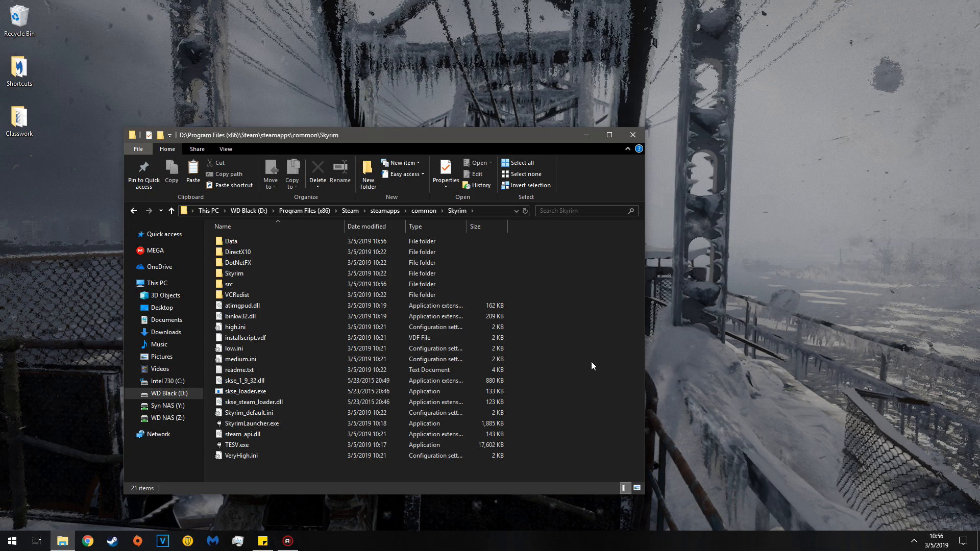
mouse_move(621, 341)
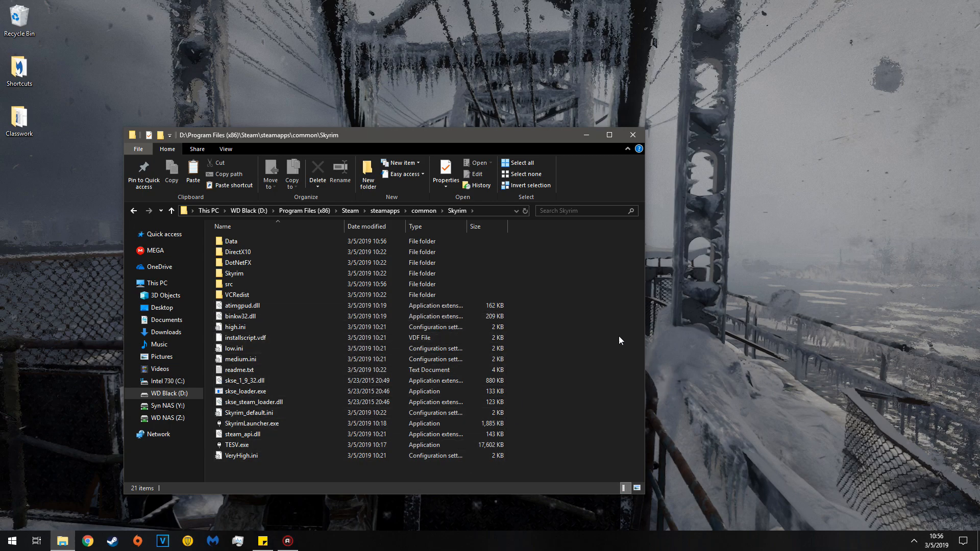
left_click(241, 455)
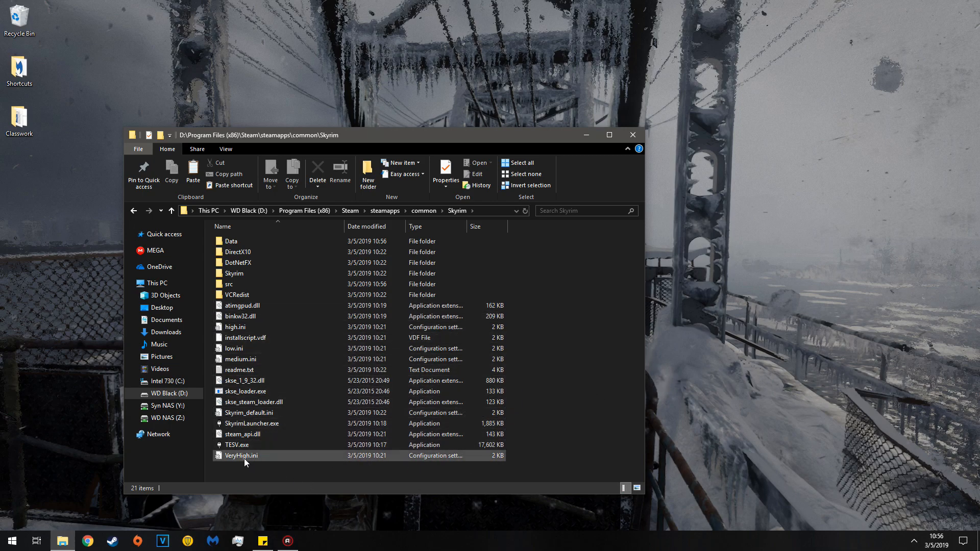
mouse_move(251, 285)
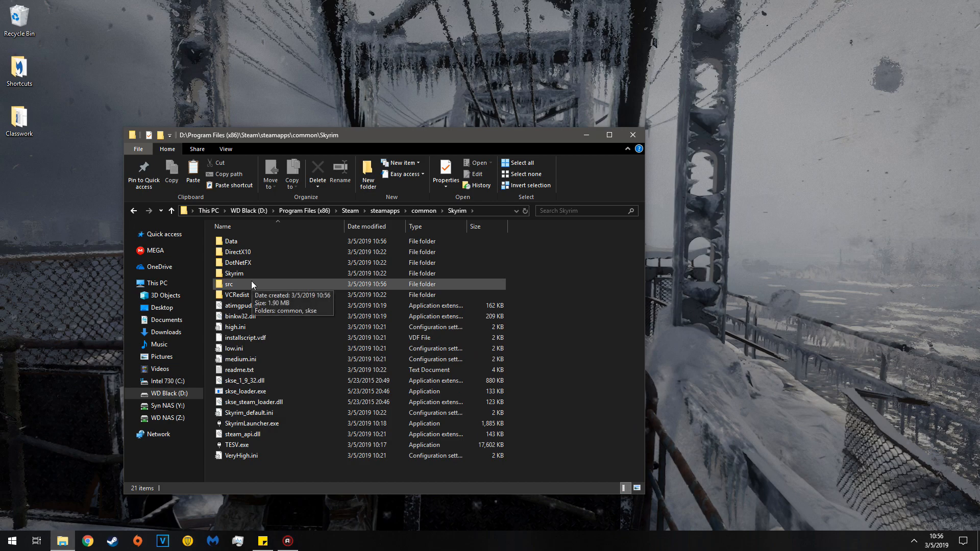
left_click(237, 445)
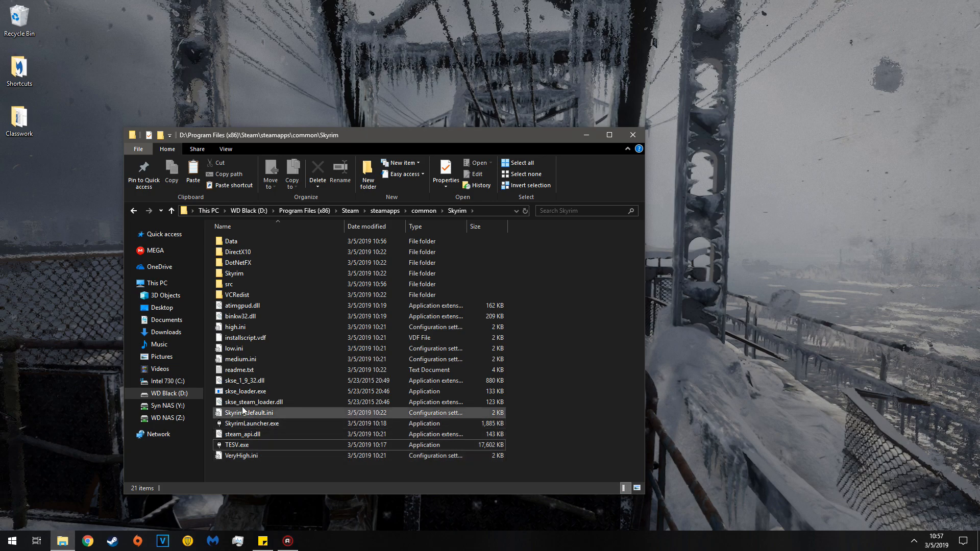
mouse_move(232, 396)
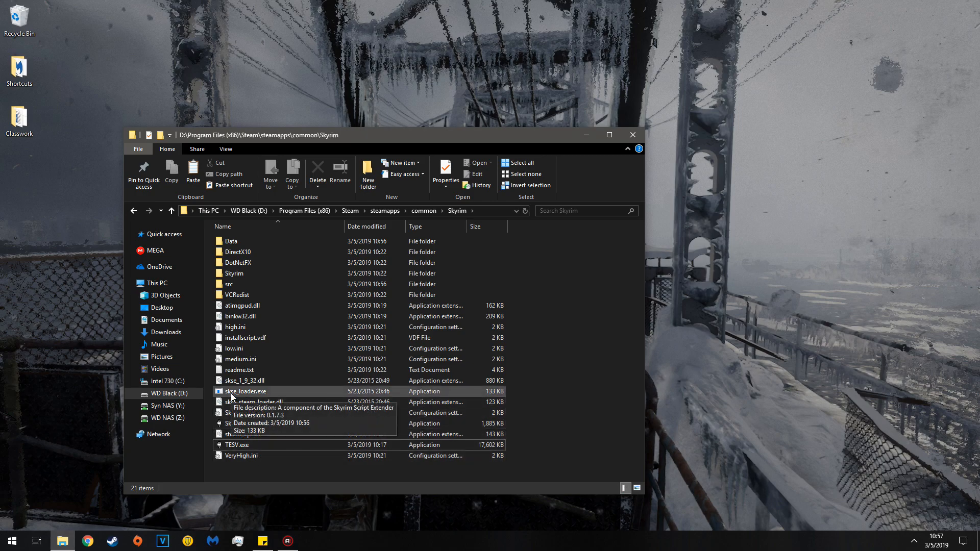
left_click(245, 392)
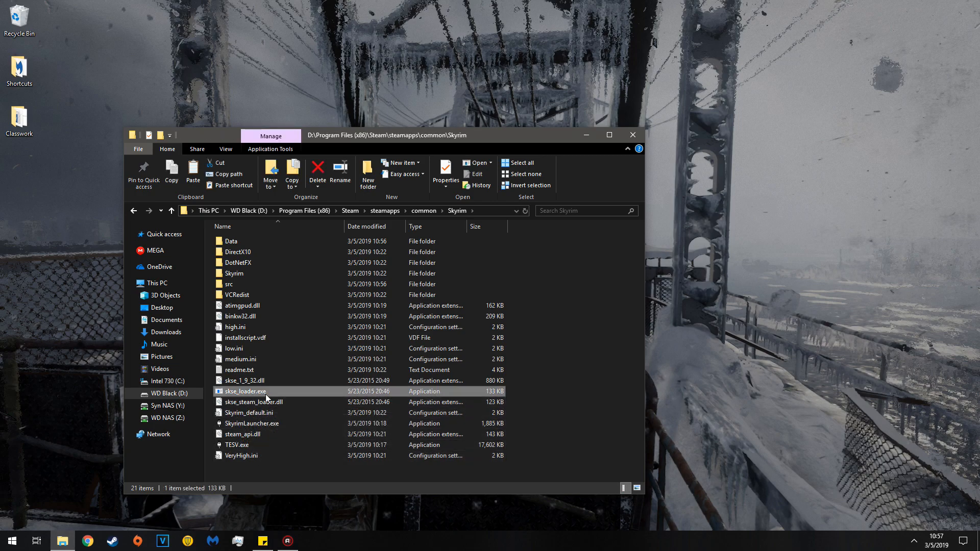
mouse_move(251, 448)
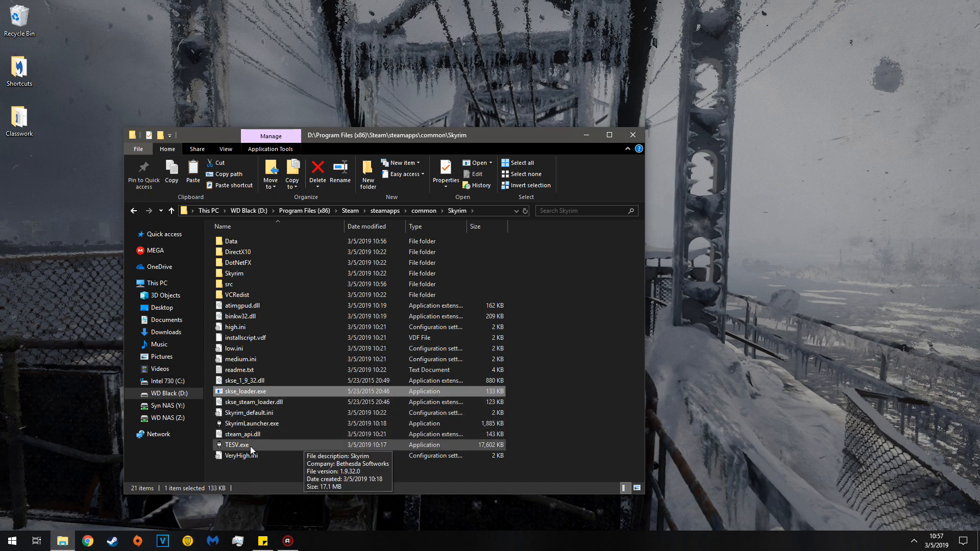
mouse_move(258, 406)
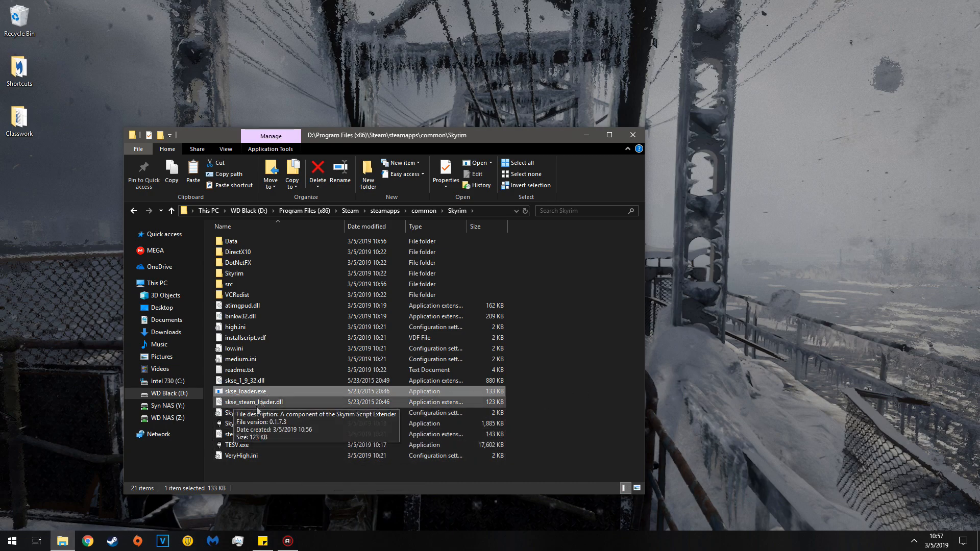
mouse_move(519, 409)
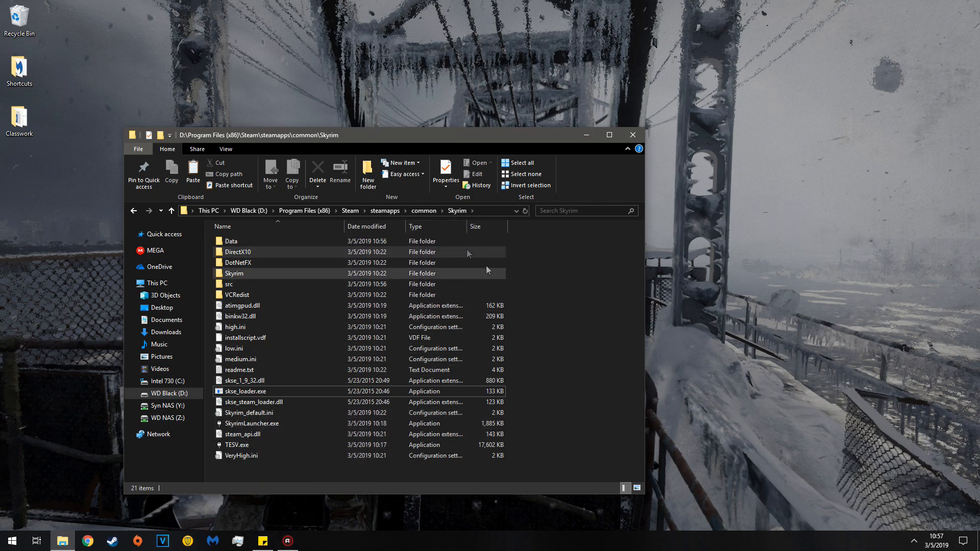
left_click(252, 380)
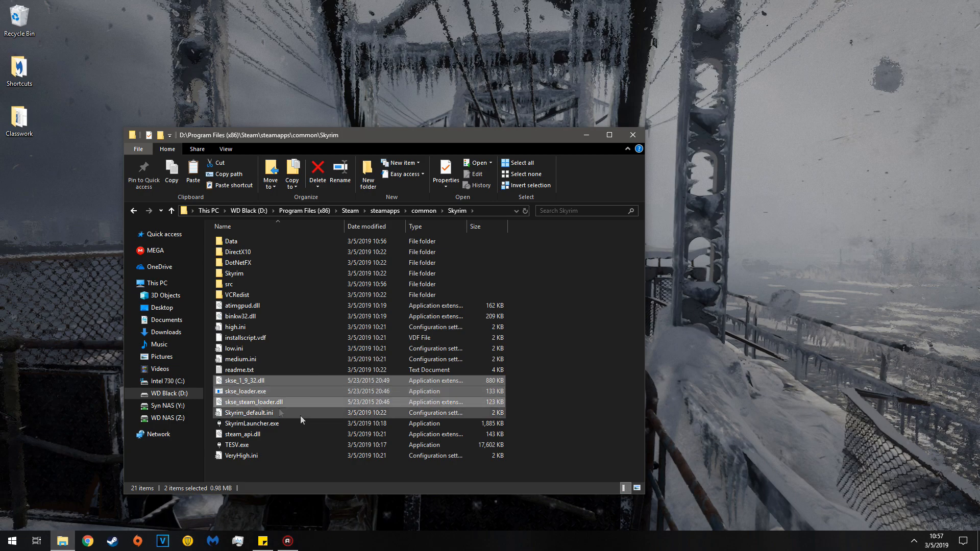
left_click(555, 415)
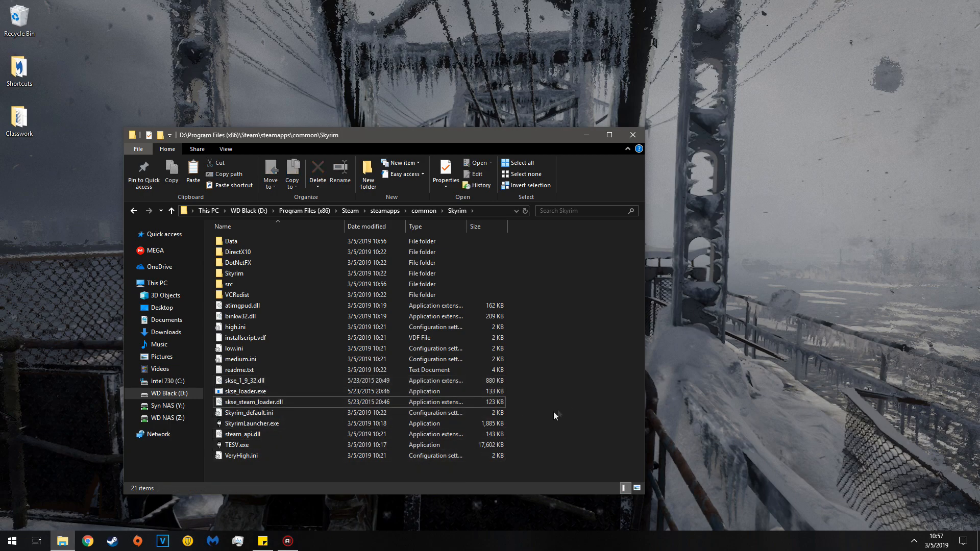
mouse_move(543, 425)
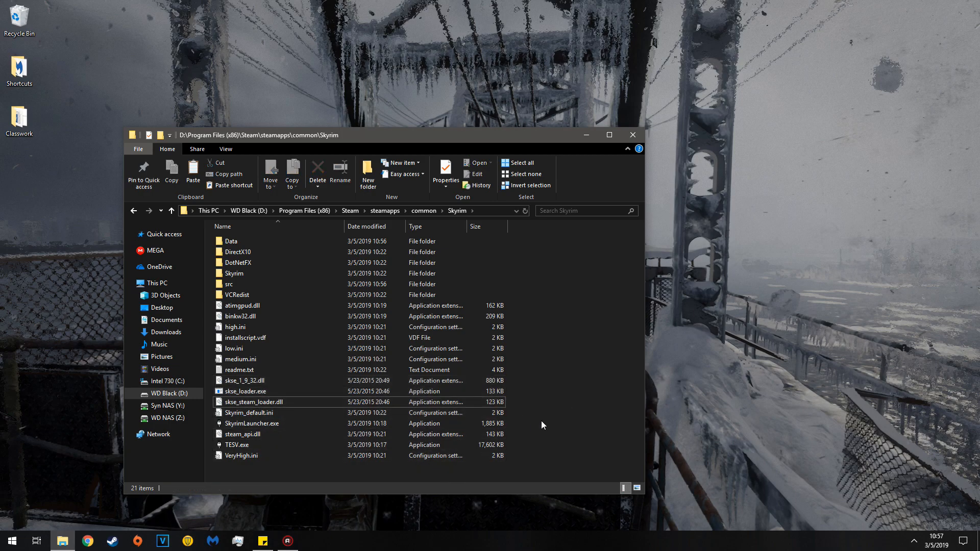
mouse_move(545, 422)
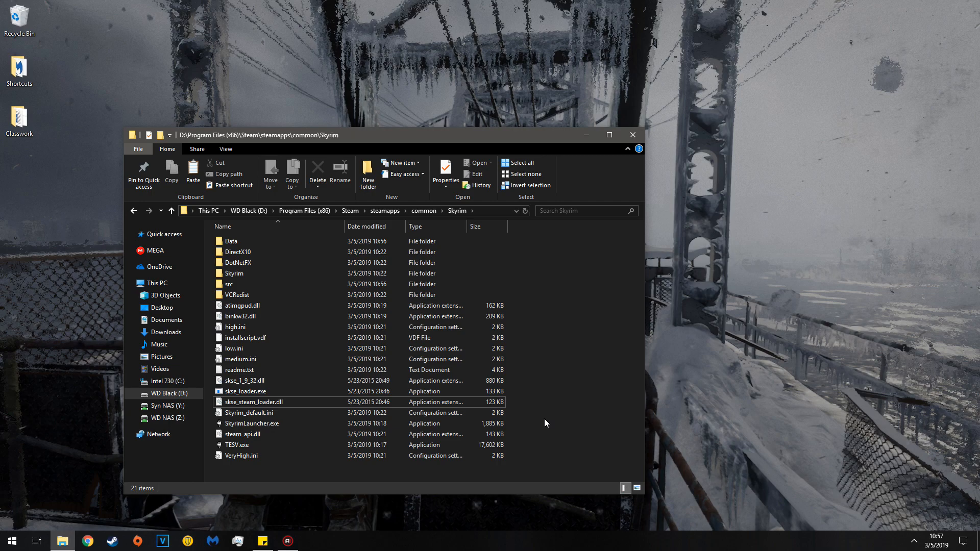
mouse_move(586, 424)
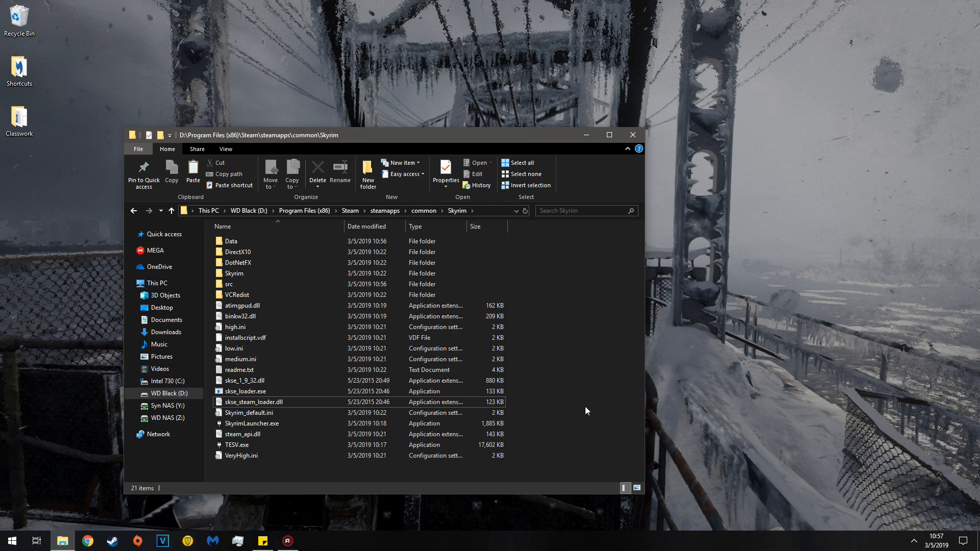
- Launch Skyrim through skse_loader.exe so the script extender is loaded
double_click(254, 402)
type("getsksevers")
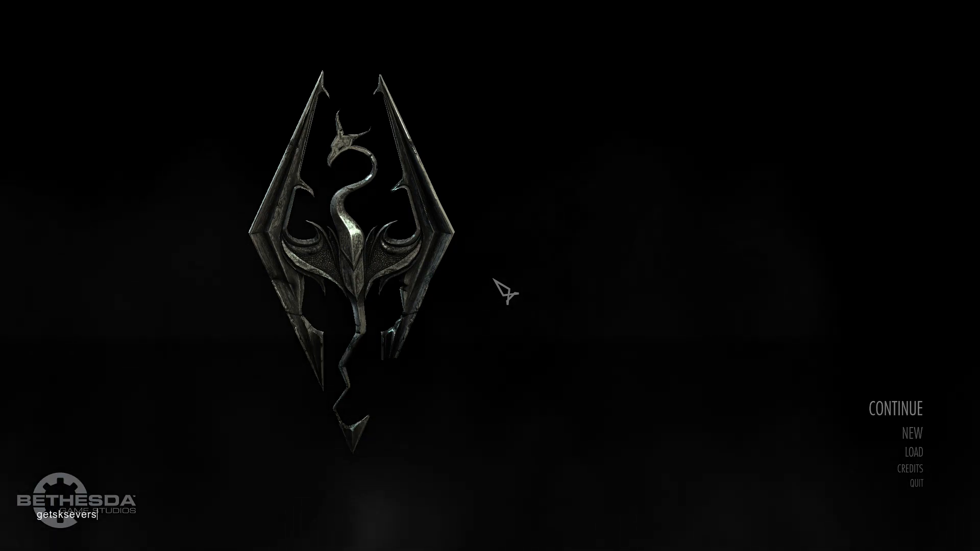
- Run getskseversion in the console, reporting SKSE version 1.7.3
key("Enter")
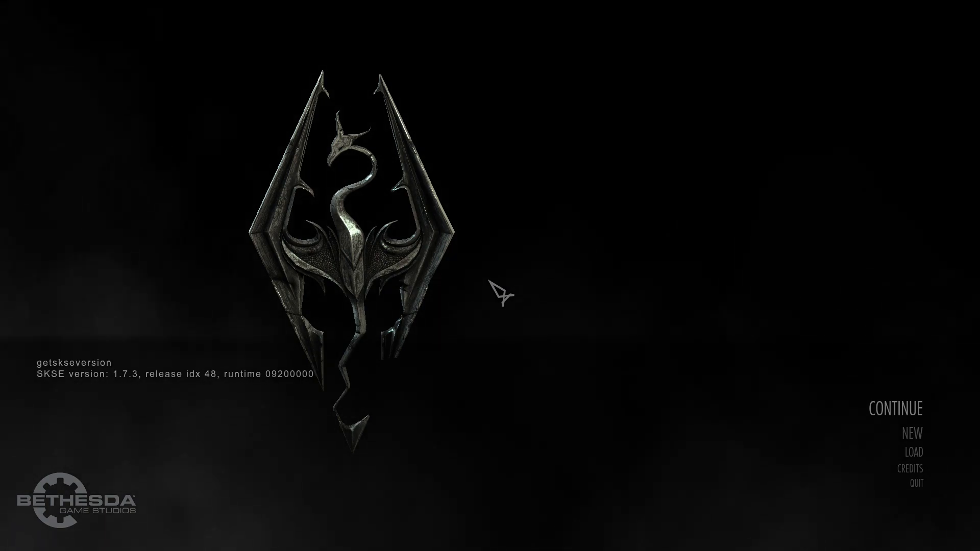
mouse_move(28, 427)
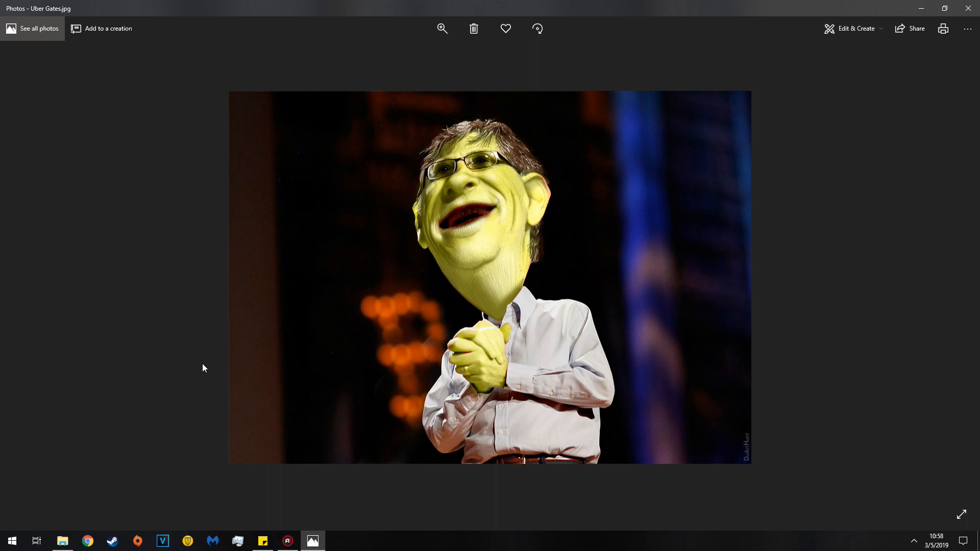
mouse_move(346, 199)
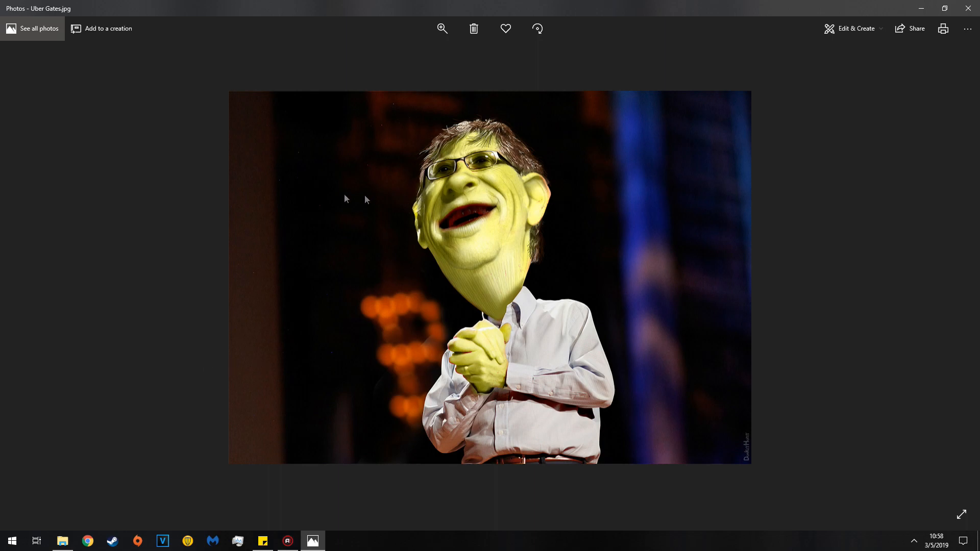
mouse_move(164, 171)
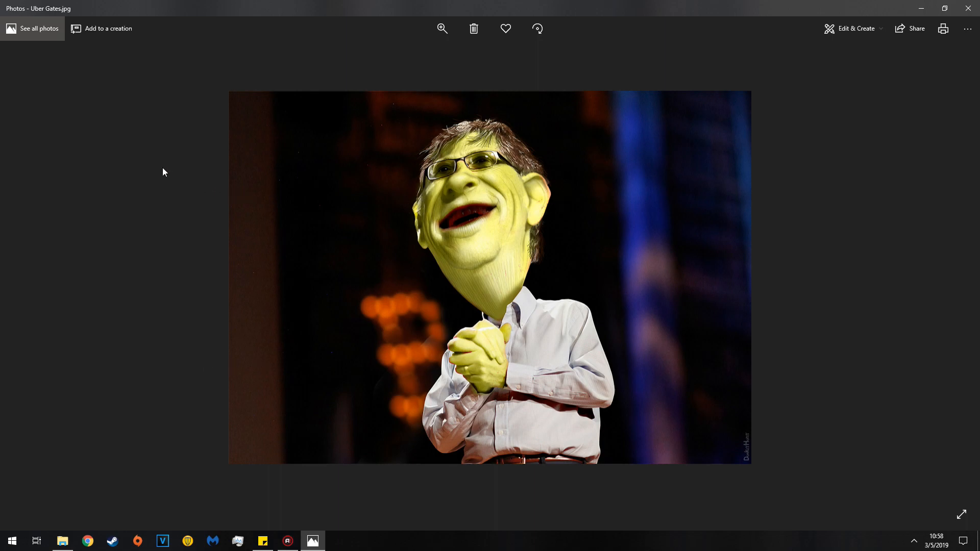